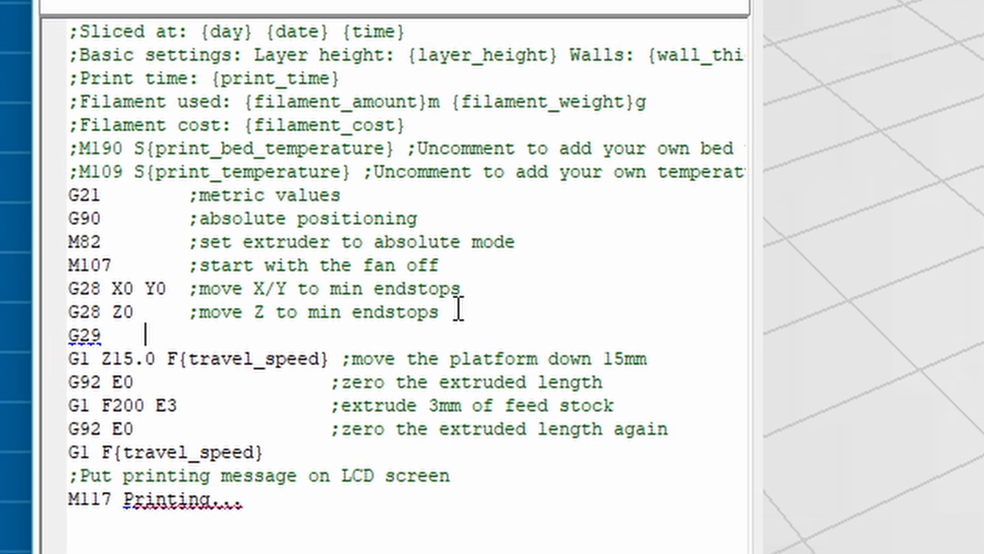
Add the comment ';make the BL Touch' beside the G29 auto-leveling line in the start G-code
{"action": "type", "text": ";make the BL Touch"}
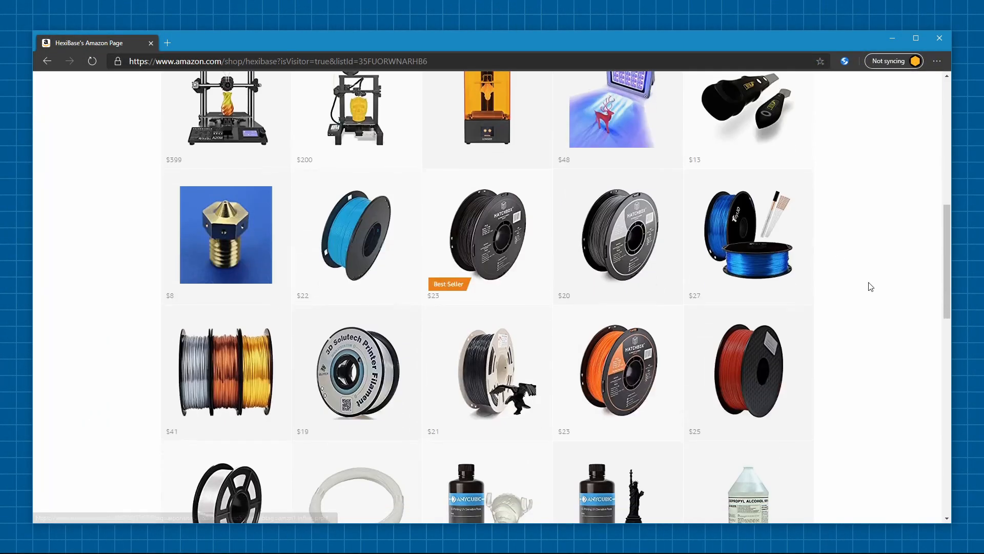
Open the Amazon product page for the Shine Blue silk PLA 1.75mm filament spool
{"action": "left_click", "coordinate": [748, 236]}
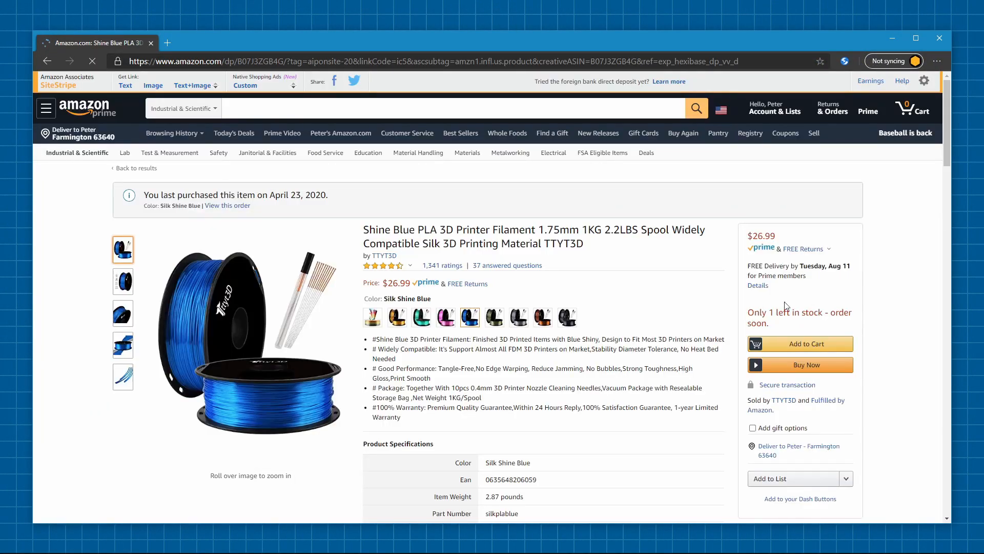